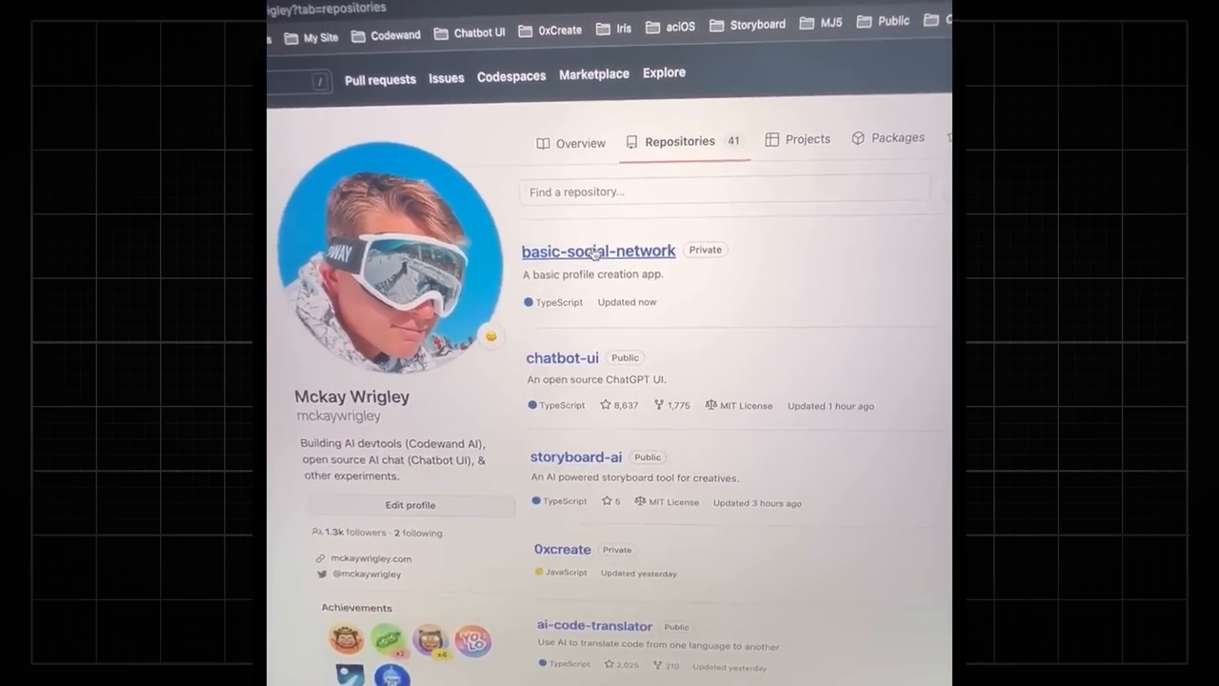
Step: Open the basic-social-network repository and scroll down to its file list and README
click(598, 251)
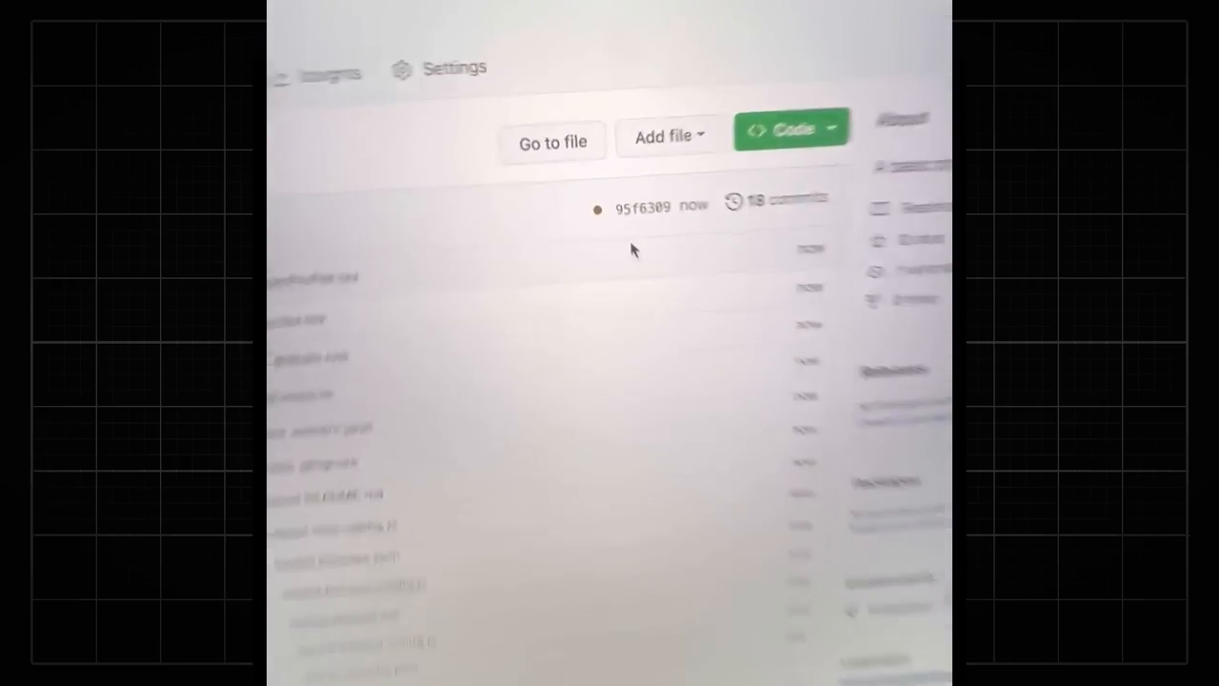
scroll(down, 3)
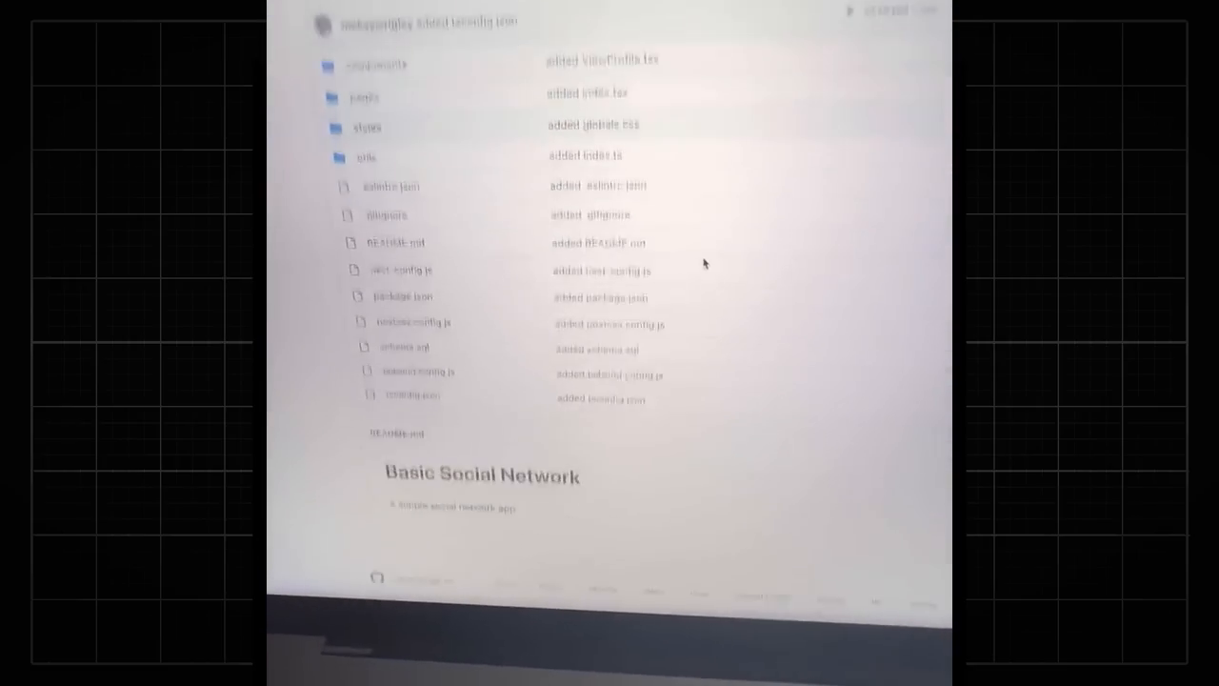